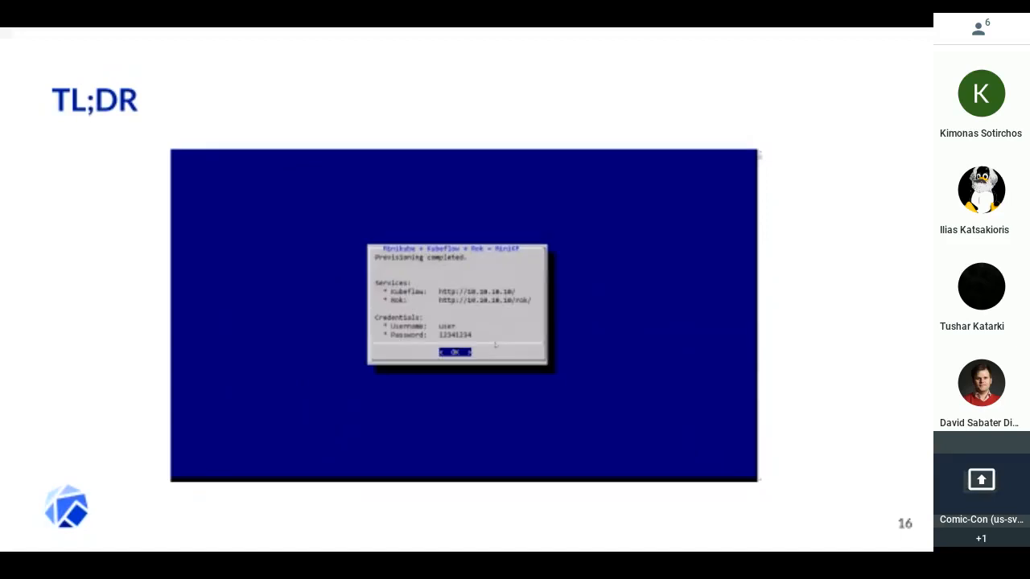
Step: Focus the shared Kubeflow slides and advance to slide 20, 'Try it out!'
left_click(455, 352)
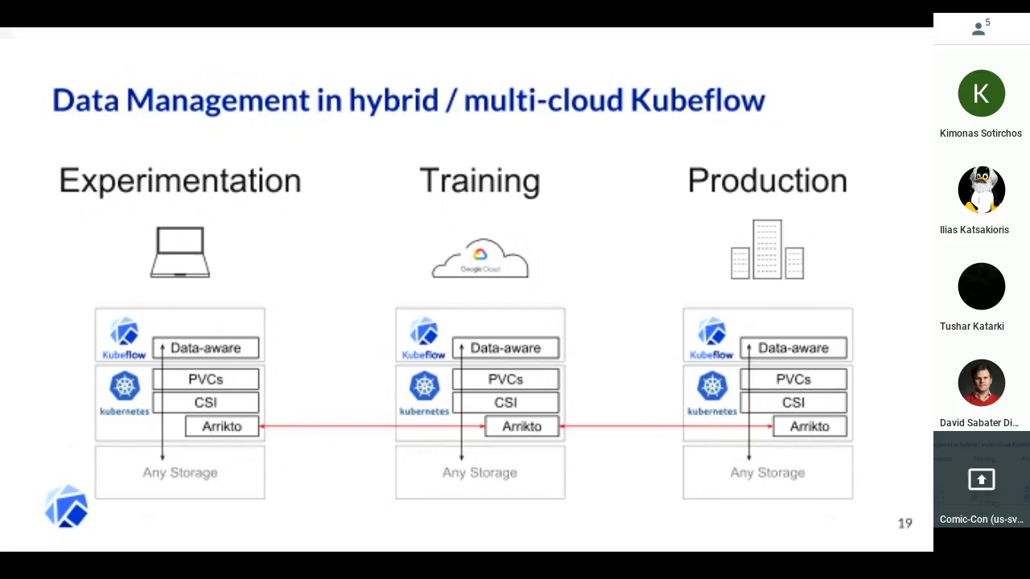
key("right")
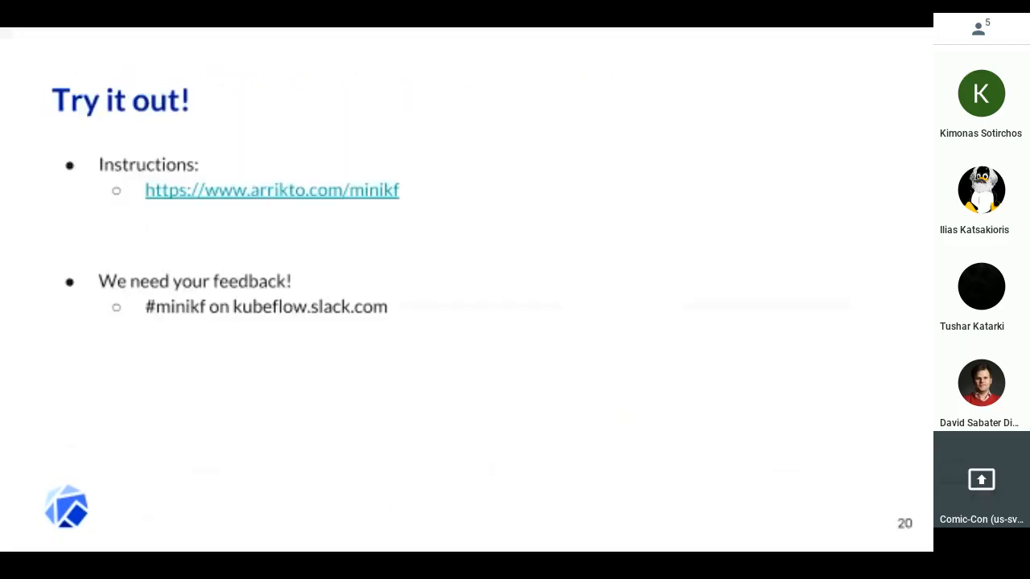